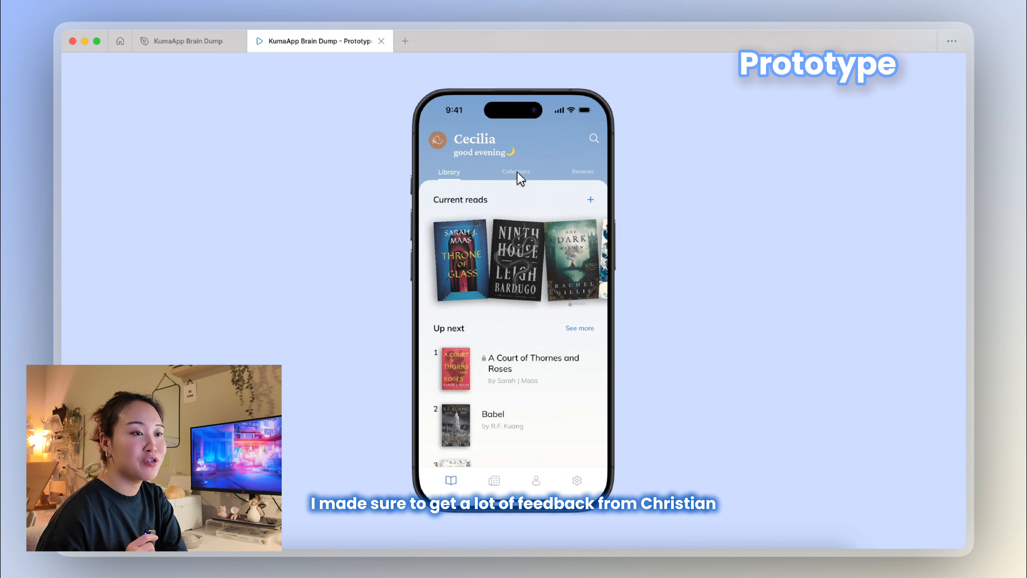
Browse the Collections tab, dismiss the Recommended Books sheet, and land on the Reviews tab
{"action": "left_click", "coordinate": [514, 172]}
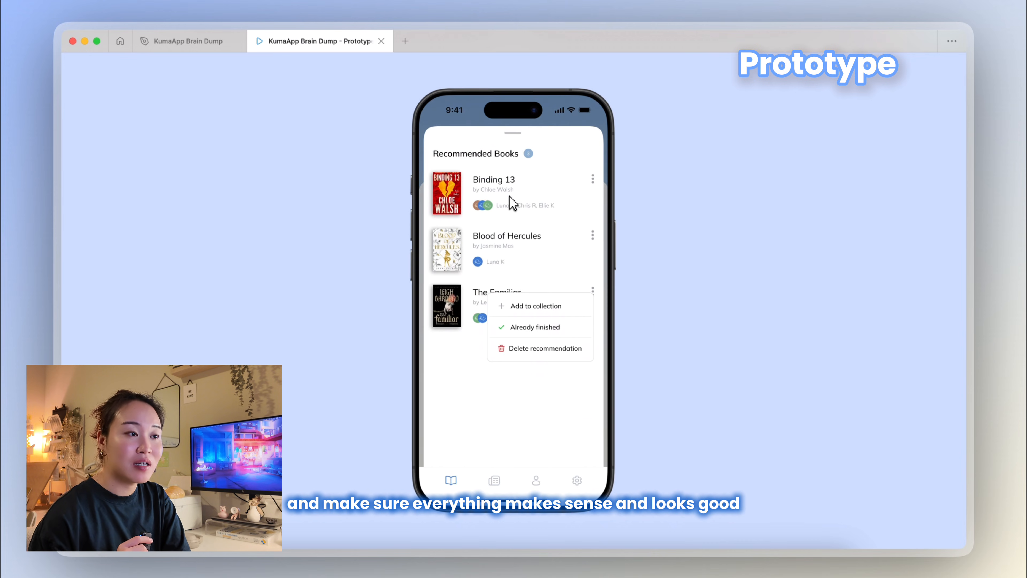
{"action": "left_click", "coordinate": [514, 172]}
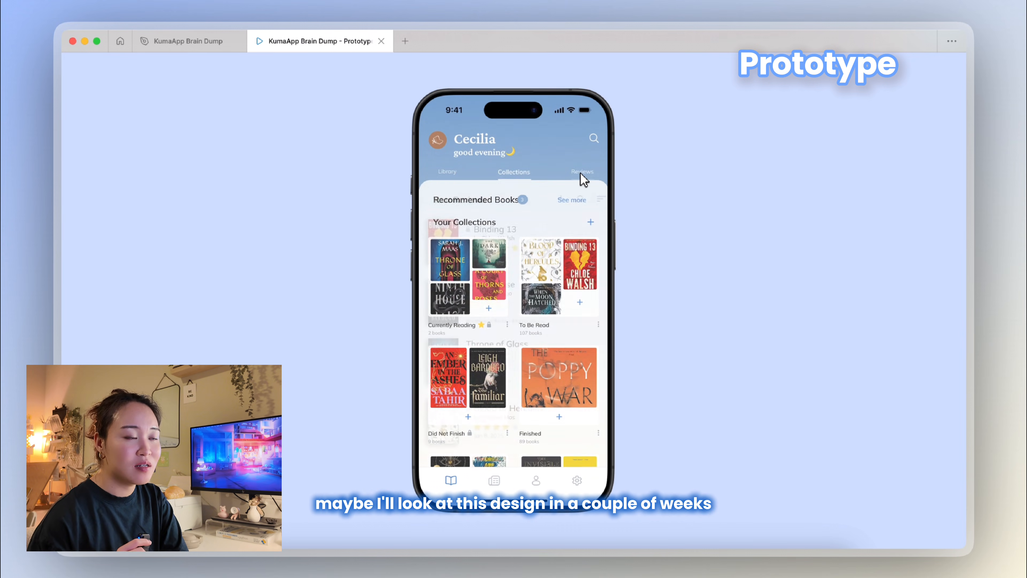
{"action": "left_click", "coordinate": [578, 265]}
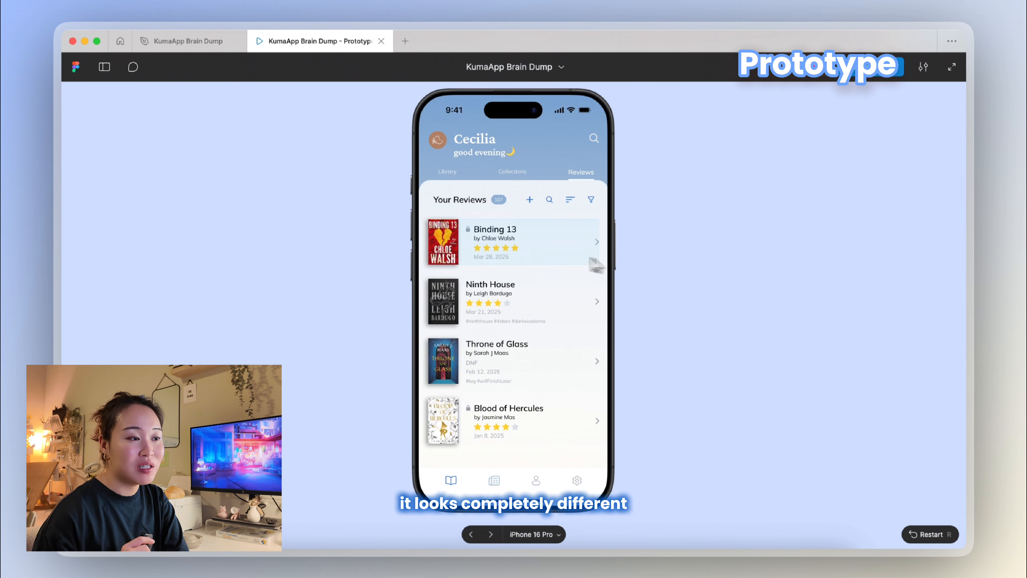
Scroll the reading feed, switch to Explore posts, then navigate to the reader profile
{"action": "left_click", "coordinate": [493, 481]}
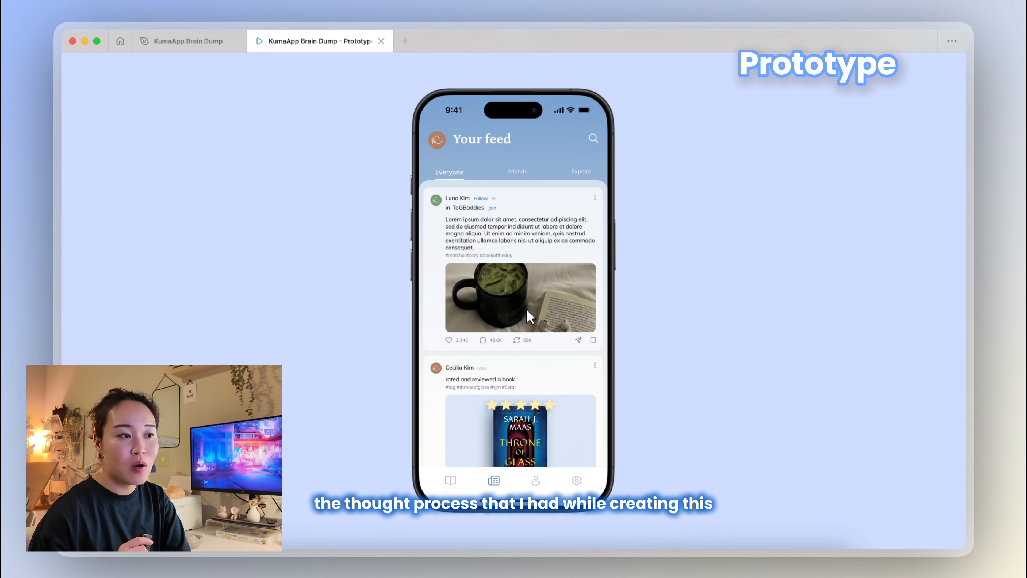
{"action": "scroll", "scroll_direction": "down", "scroll_amount": 3}
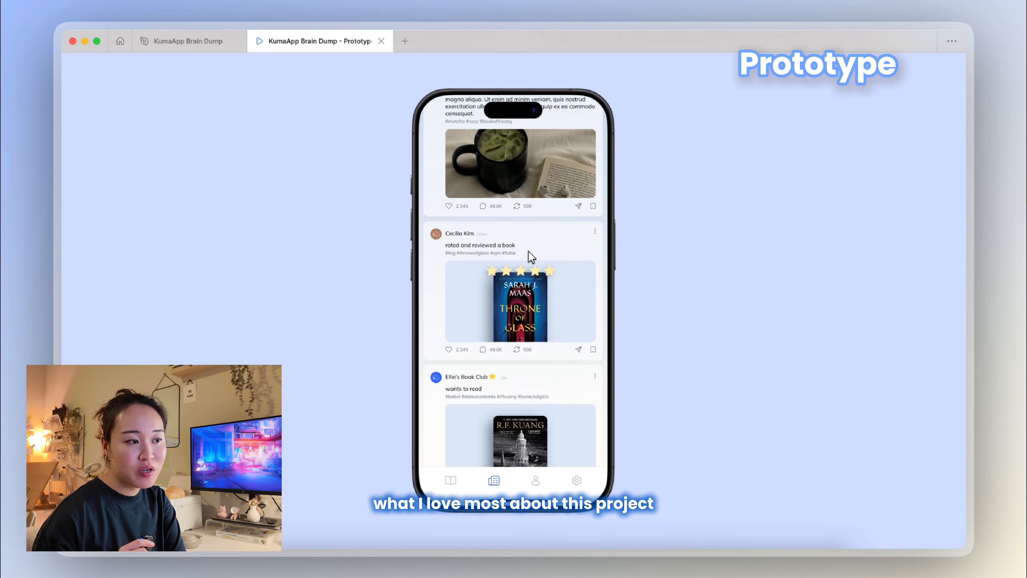
{"action": "scroll", "scroll_direction": "up", "scroll_amount": 3}
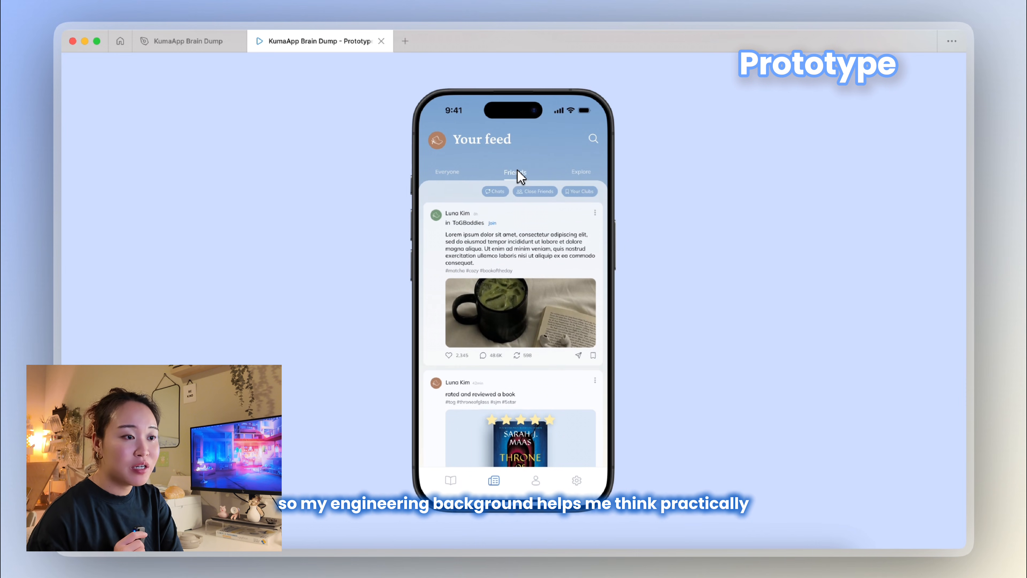
{"action": "left_click", "coordinate": [579, 172]}
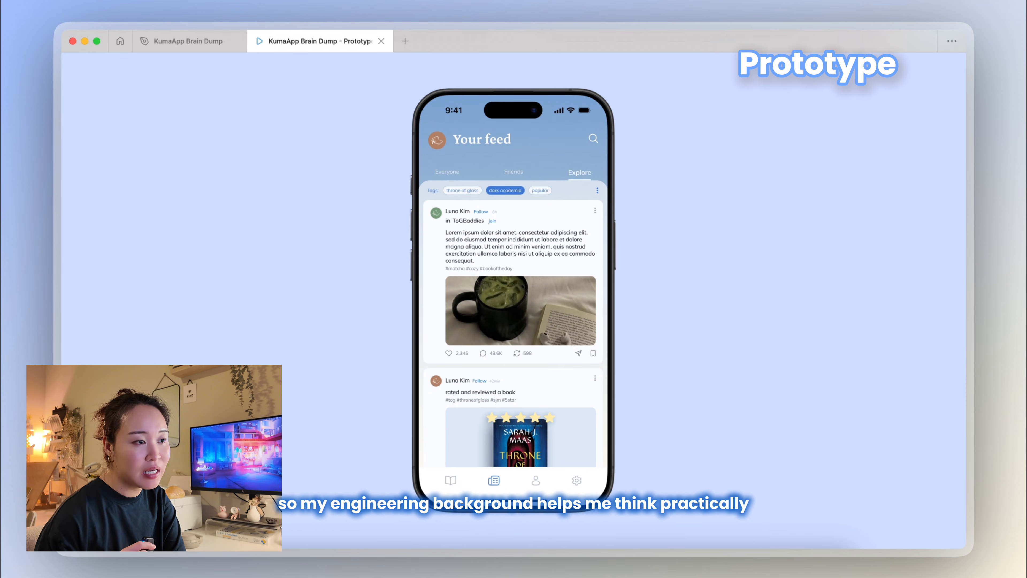
{"action": "left_click", "coordinate": [535, 480]}
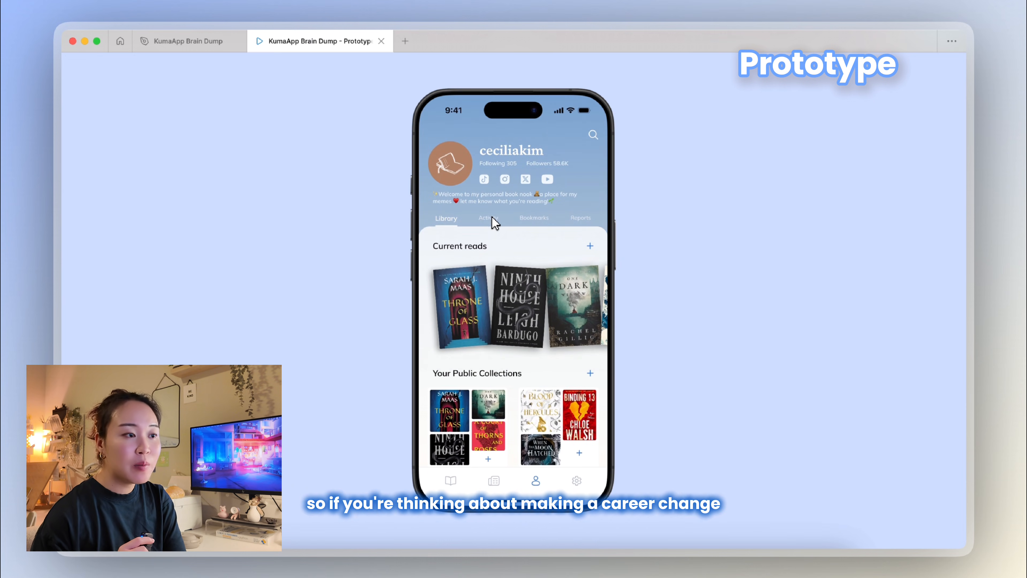
Step through the profile's Activity, Bookmarks and Reports tabs
{"action": "left_click", "coordinate": [486, 218]}
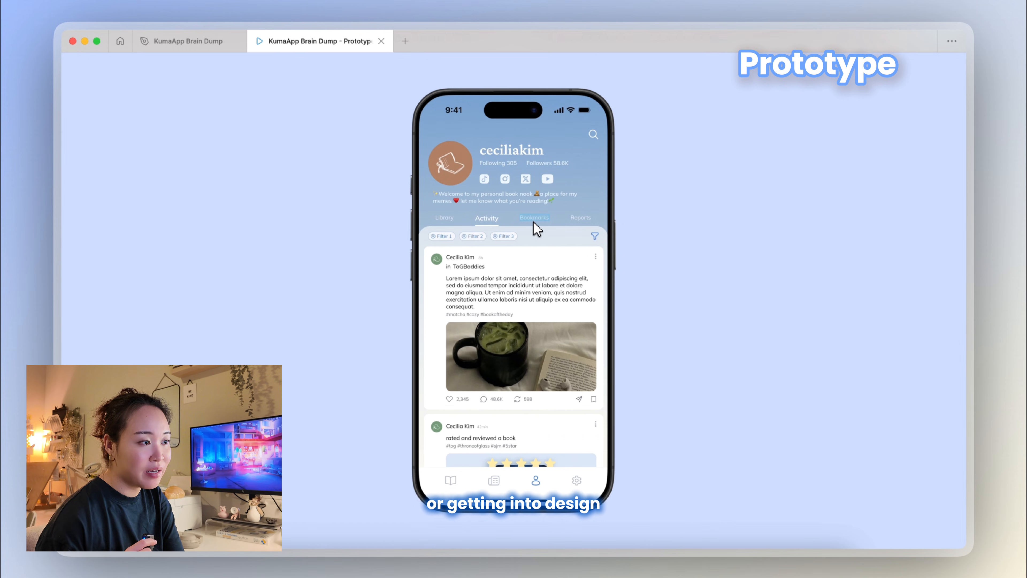
{"action": "left_click", "coordinate": [533, 218]}
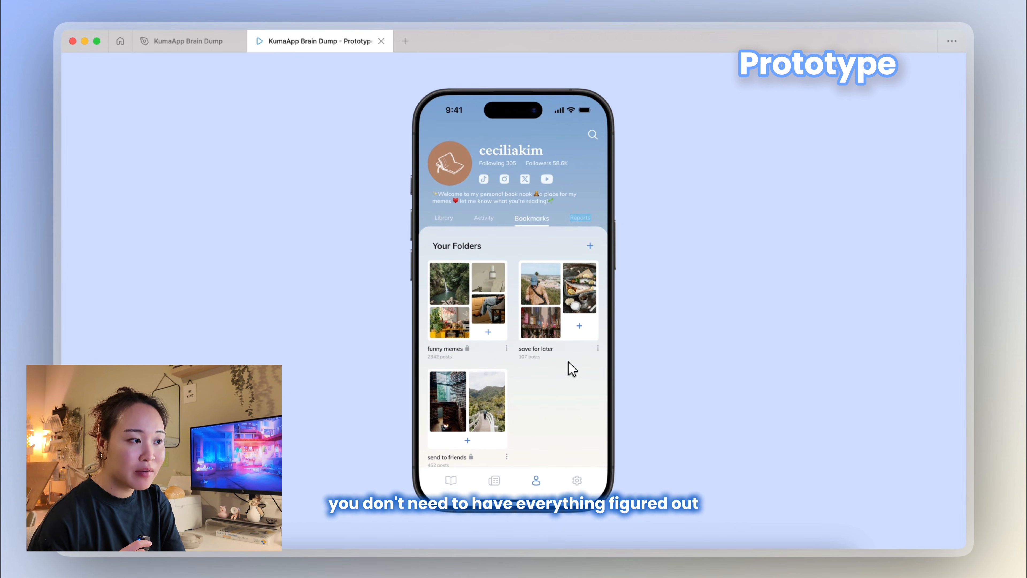
{"action": "left_click", "coordinate": [579, 218]}
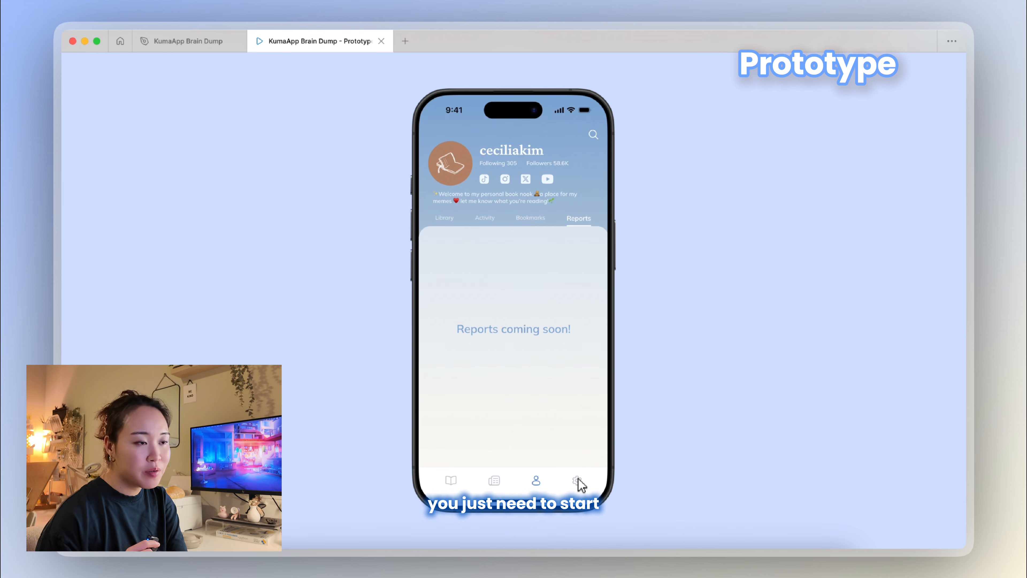
Visit the Settings screen, then return to the home Library screen
{"action": "left_click", "coordinate": [577, 480]}
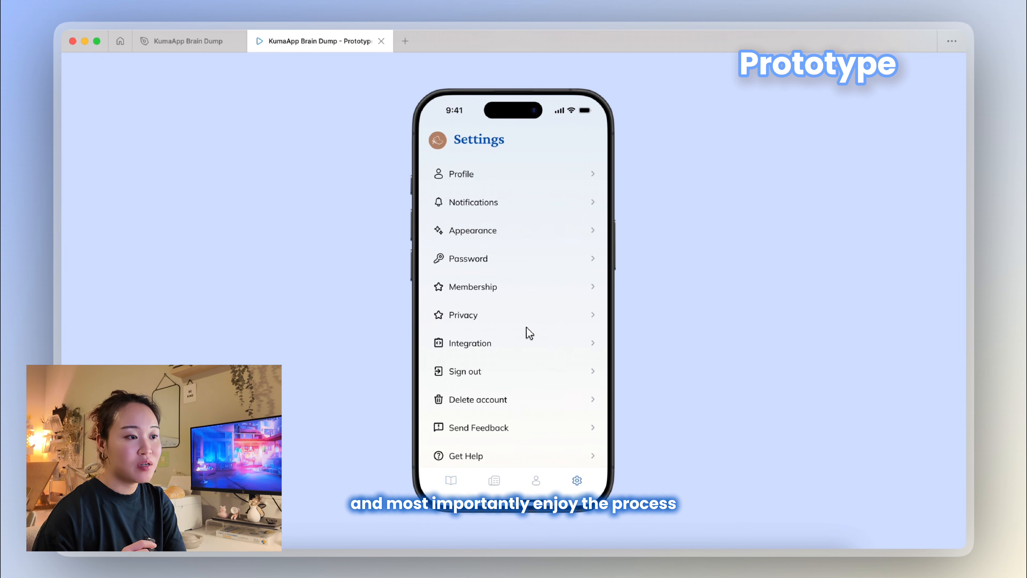
{"action": "left_click", "coordinate": [451, 481]}
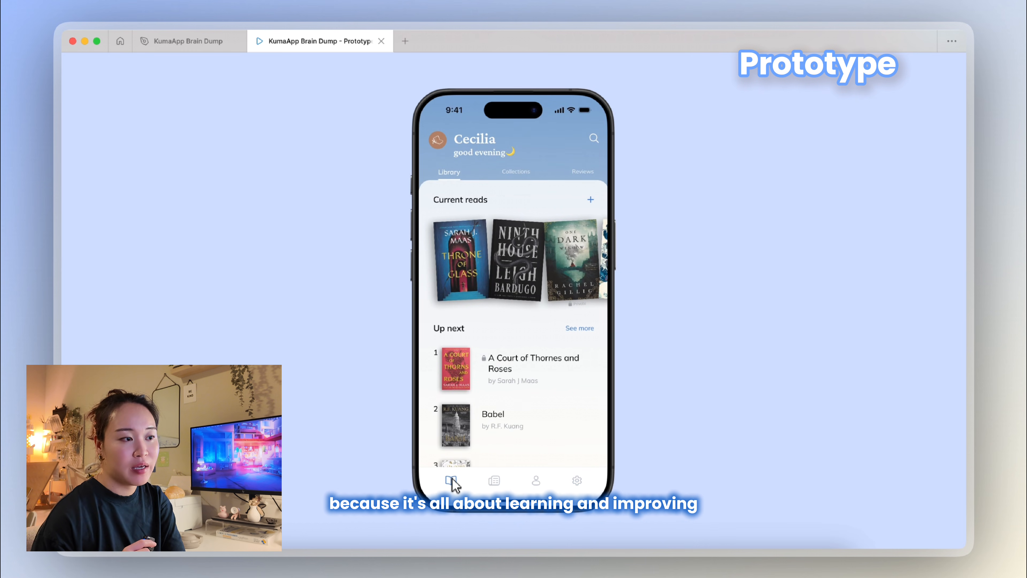